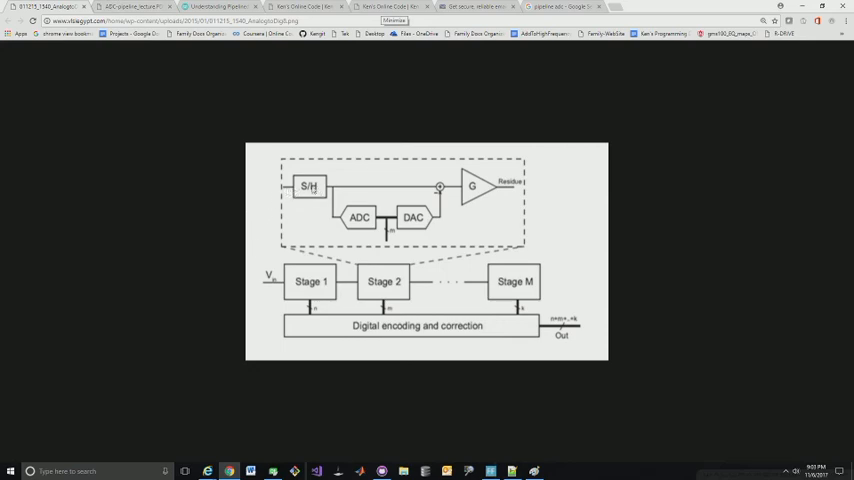
mouse_move(400, 281)
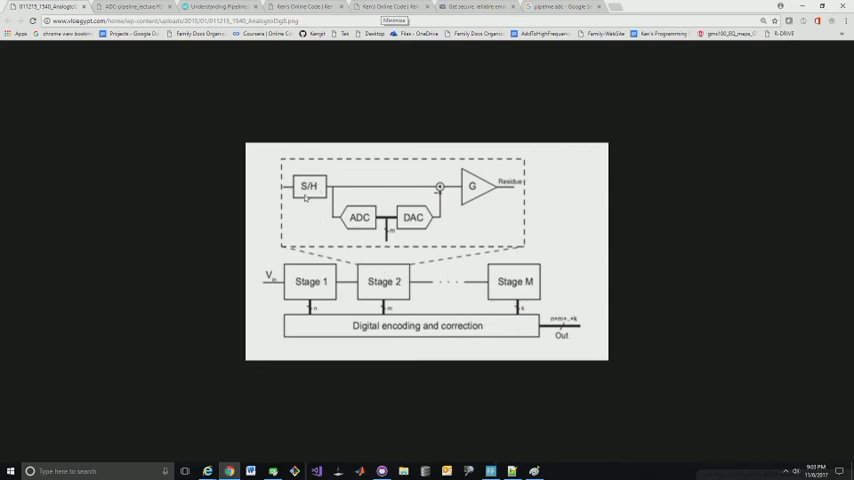
mouse_move(314, 194)
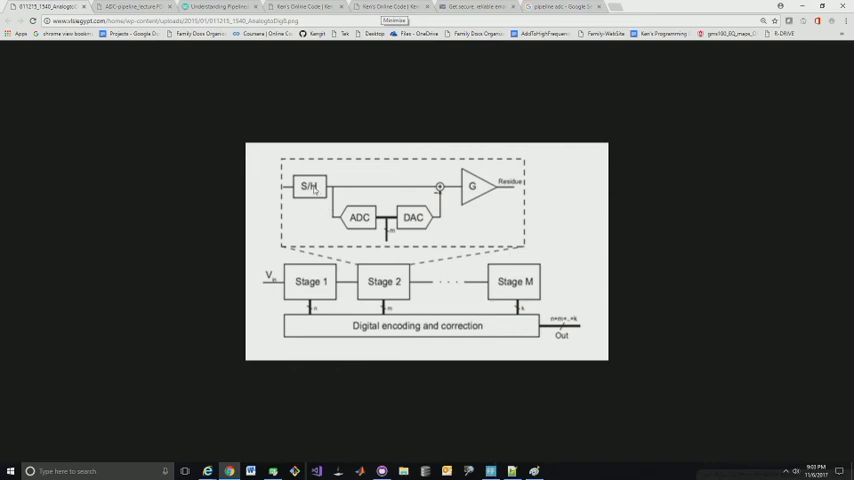
mouse_move(357, 223)
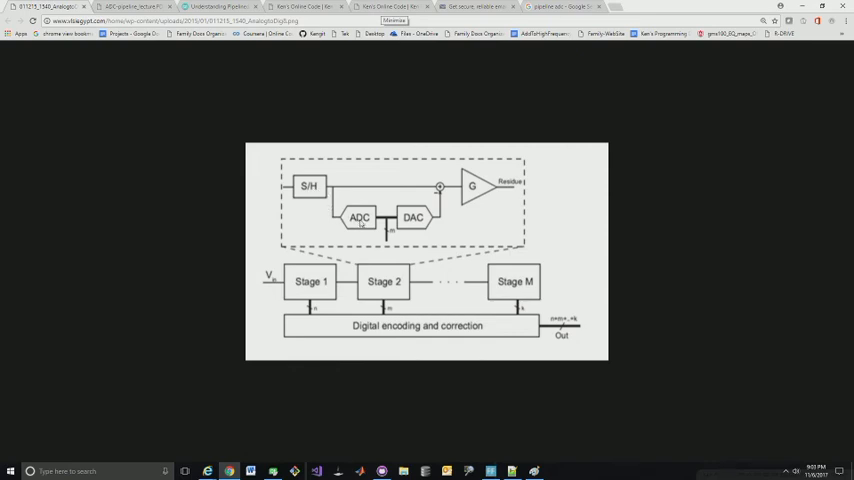
mouse_move(424, 338)
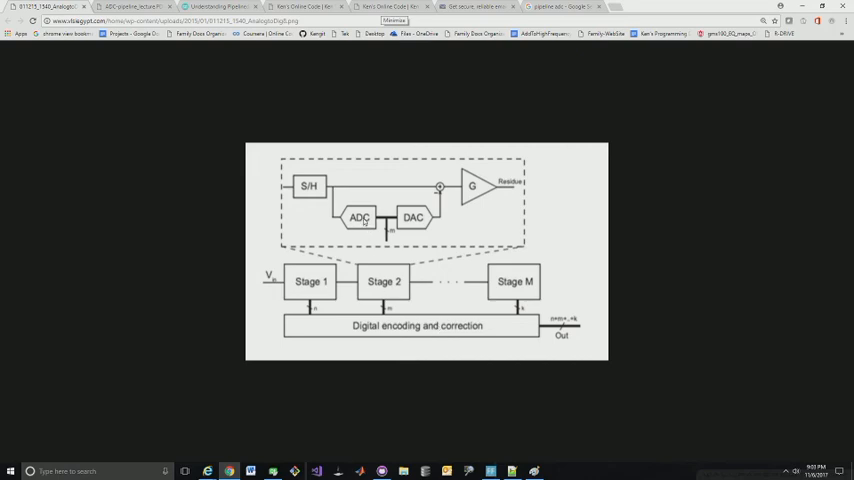
mouse_move(398, 222)
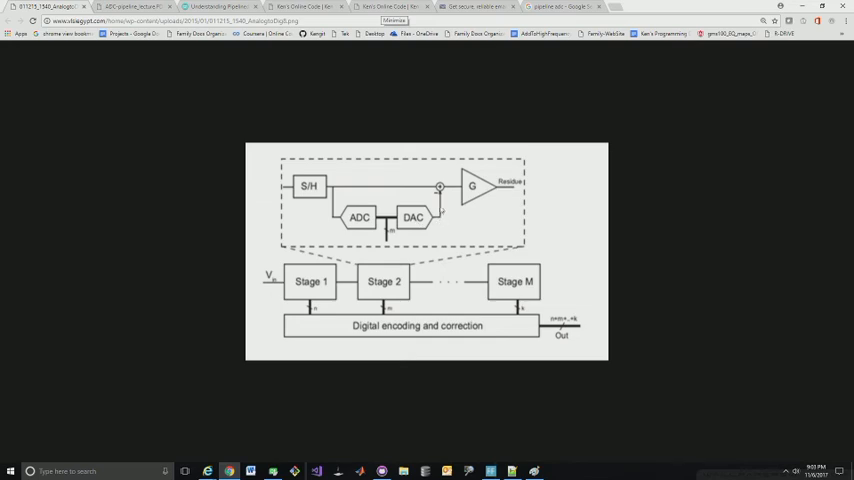
mouse_move(356, 188)
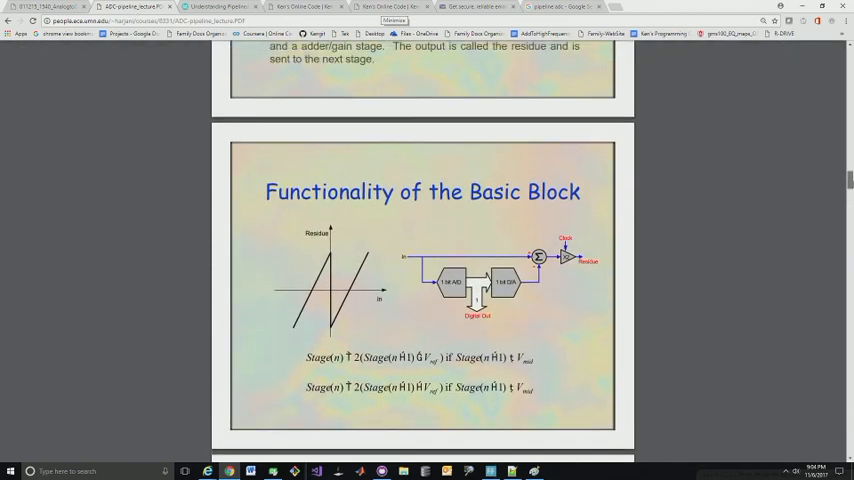
Scroll the lecture PDF to slide 11, the four-stage pipeline Example with Output=11.
scroll(down, 3)
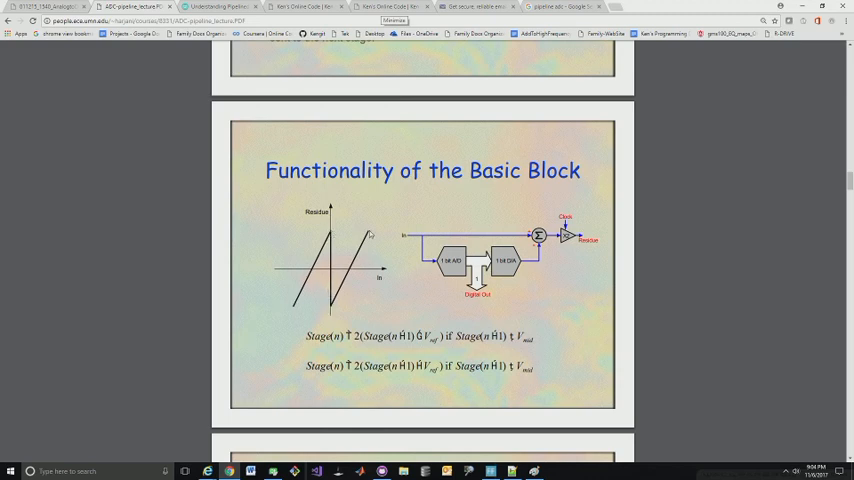
scroll(down, 3)
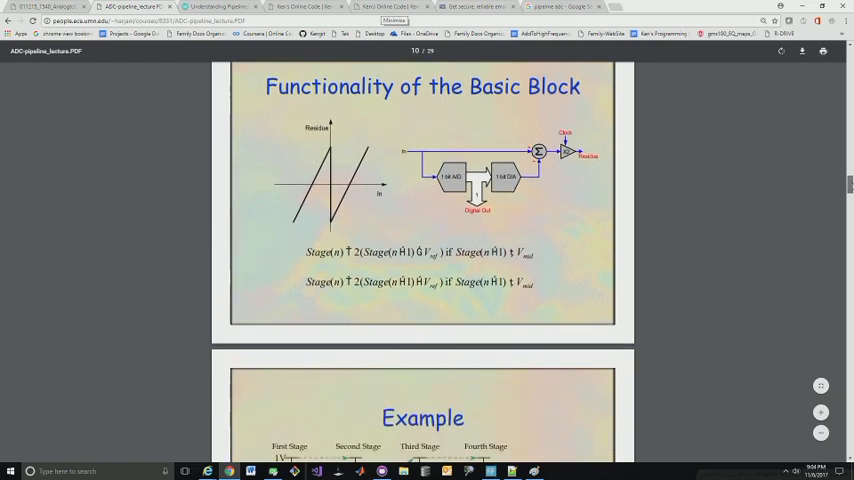
scroll(down, 3)
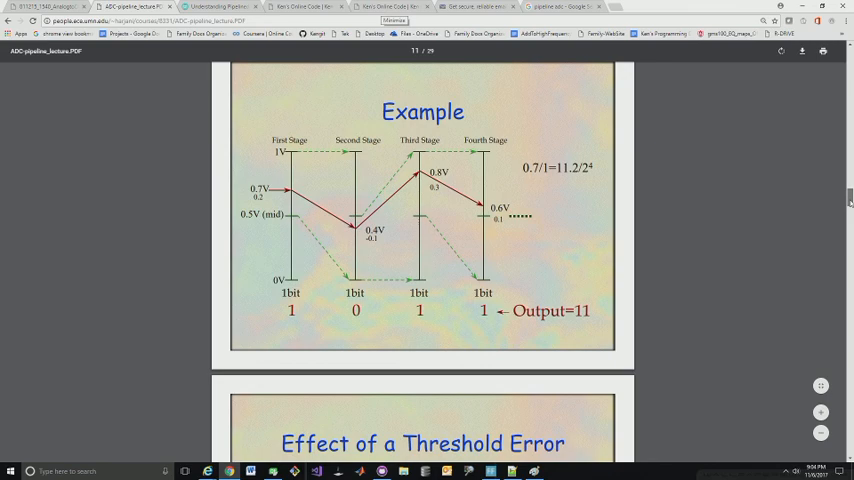
Scroll to the 'Effect of a Threshold Error' slide showing Output=9.
scroll(down, 3)
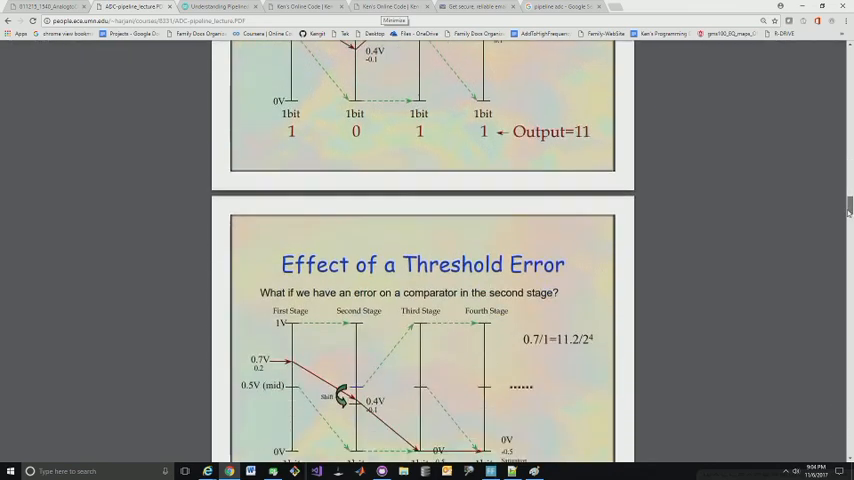
scroll(down, 3)
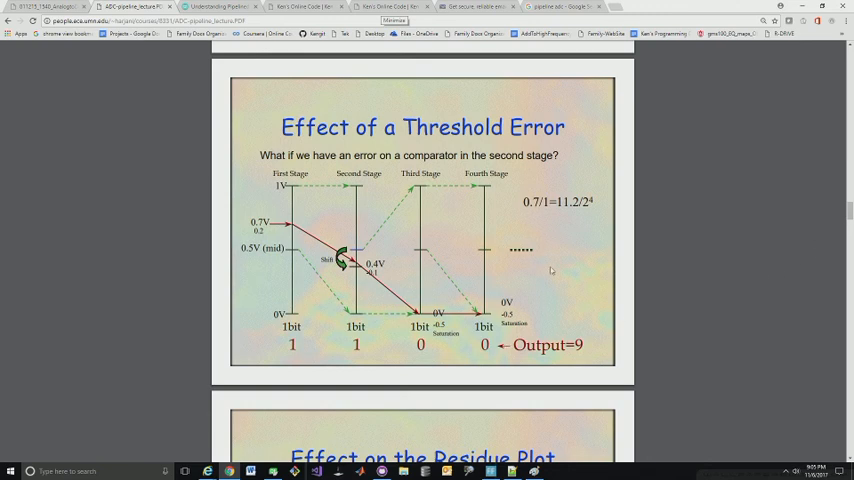
mouse_move(300, 300)
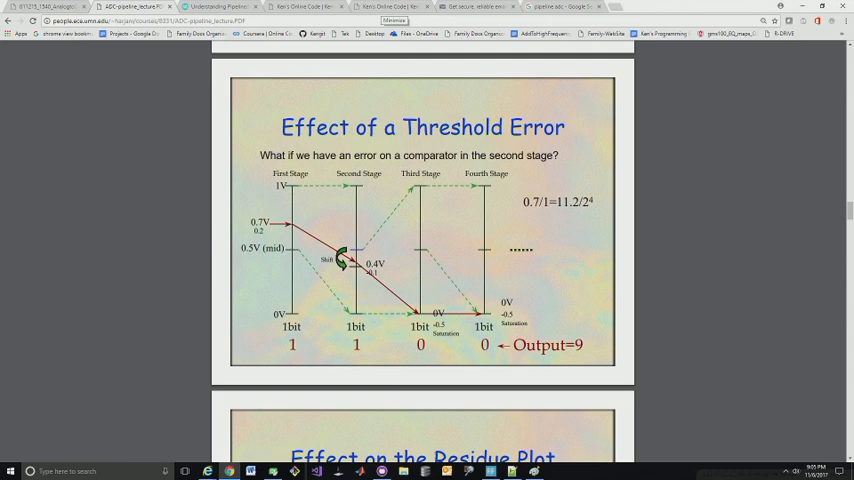
mouse_move(330, 329)
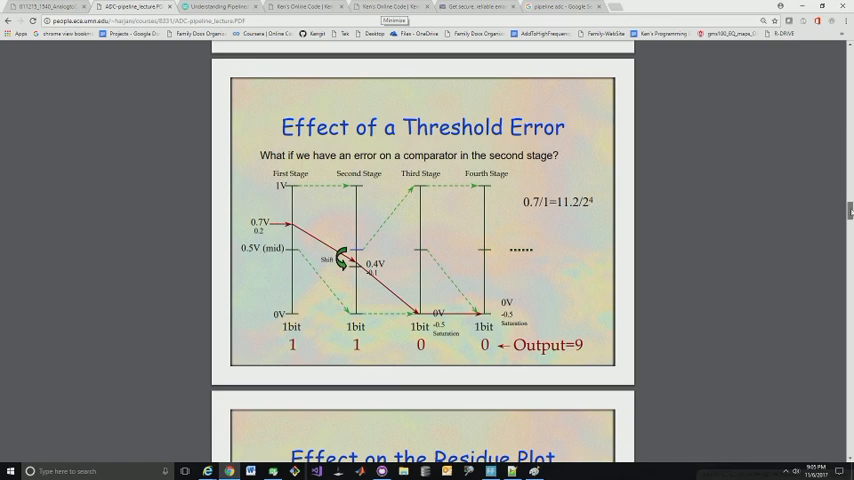
Scroll past the residue plot and redundancy slides to 'Example of Digital Correction'.
scroll(down, 3)
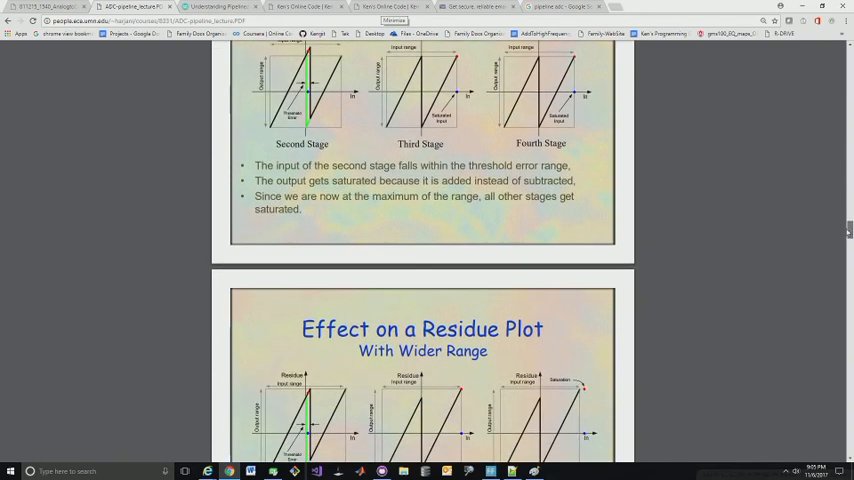
scroll(down, 3)
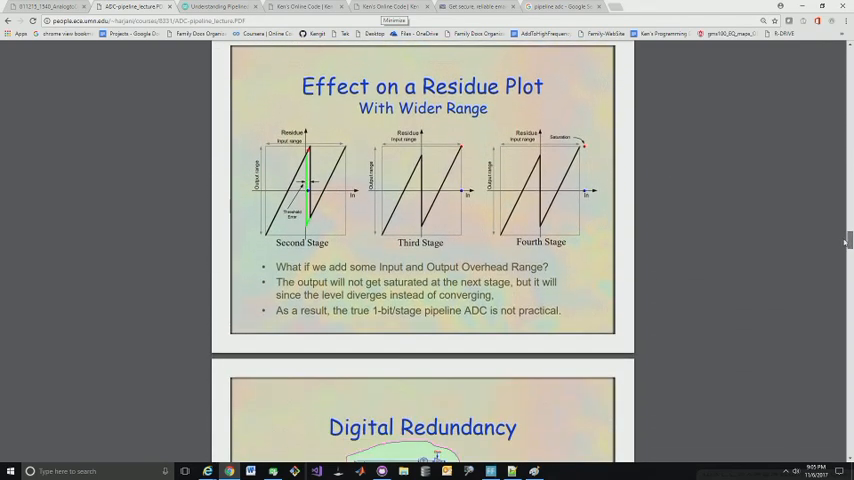
scroll(down, 3)
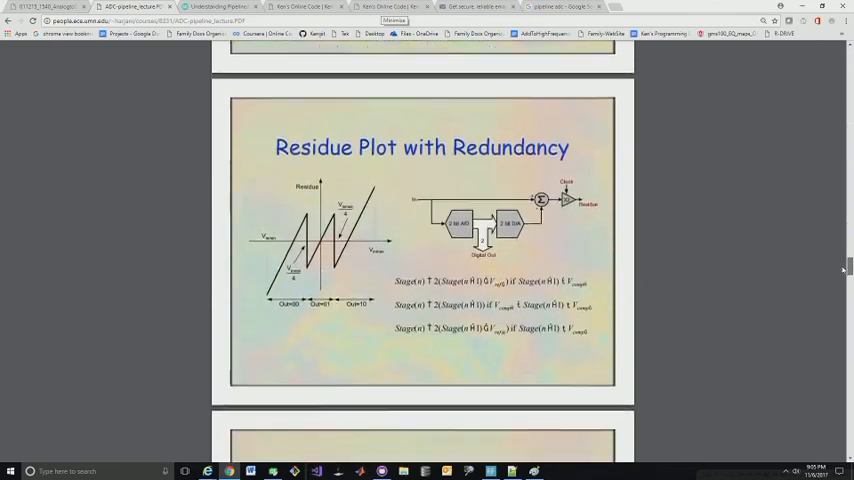
scroll(down, 3)
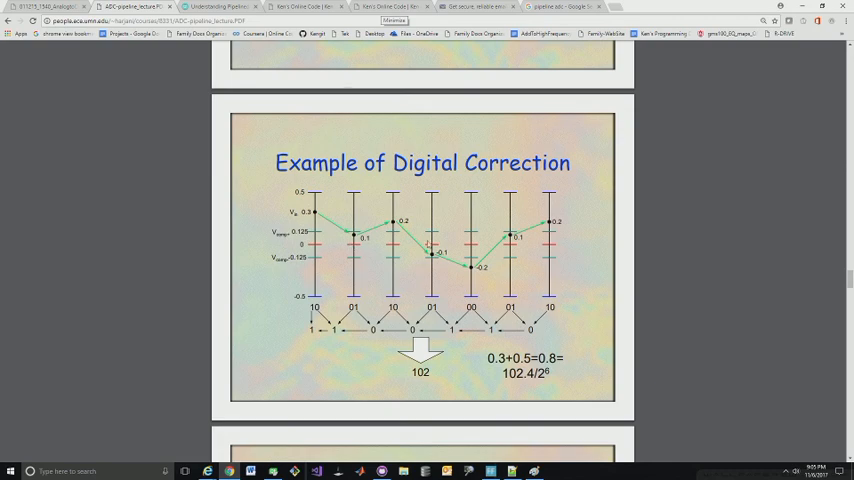
mouse_move(228, 110)
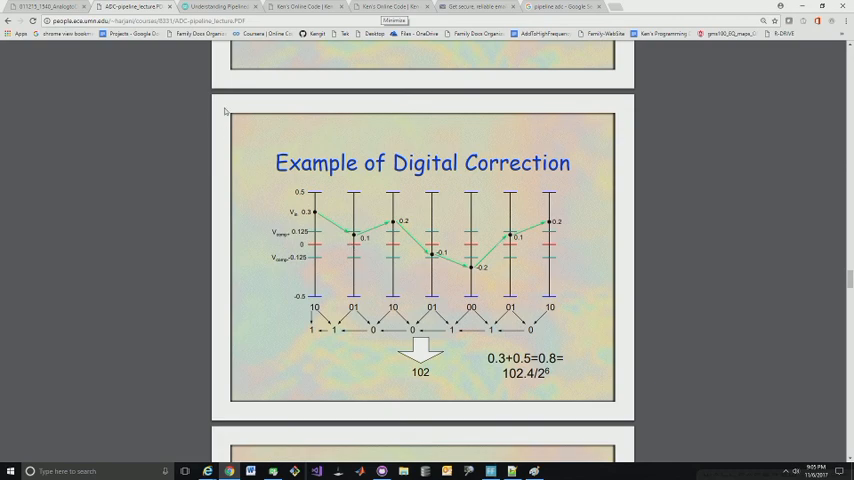
Switch to the 'Understanding Pipelined ADCs' Maxim article showing the 7-stage +0.6 V table.
click(210, 7)
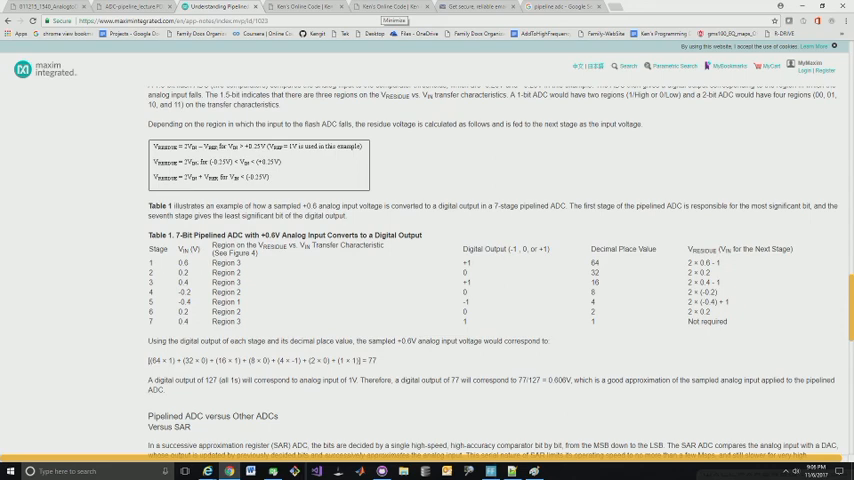
mouse_move(197, 266)
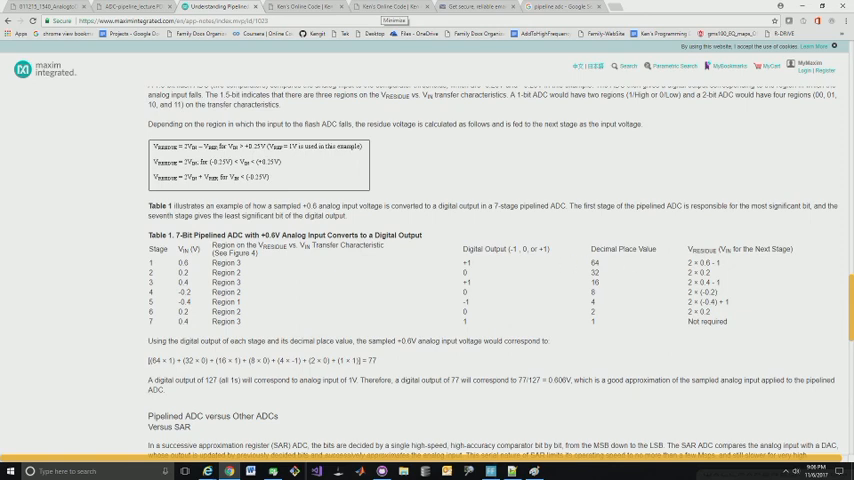
mouse_move(543, 258)
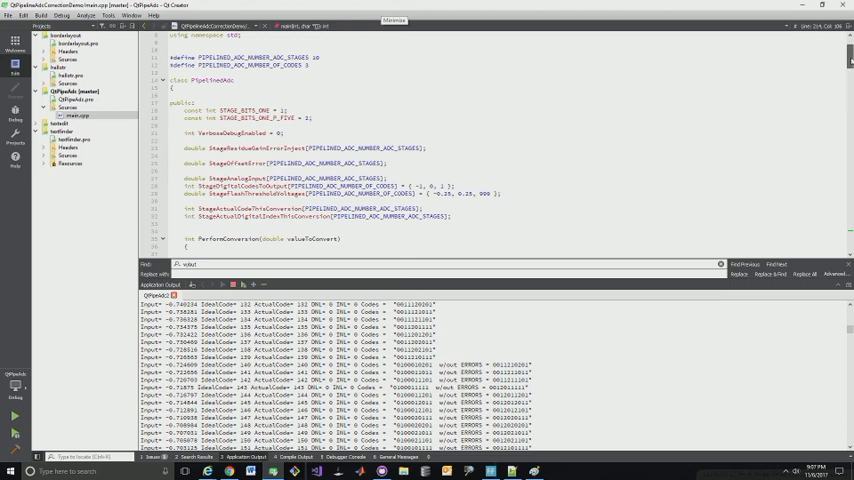
Scroll main.cpp down through the PipelinedAdc PerformConversion stage loop.
scroll(down, 3)
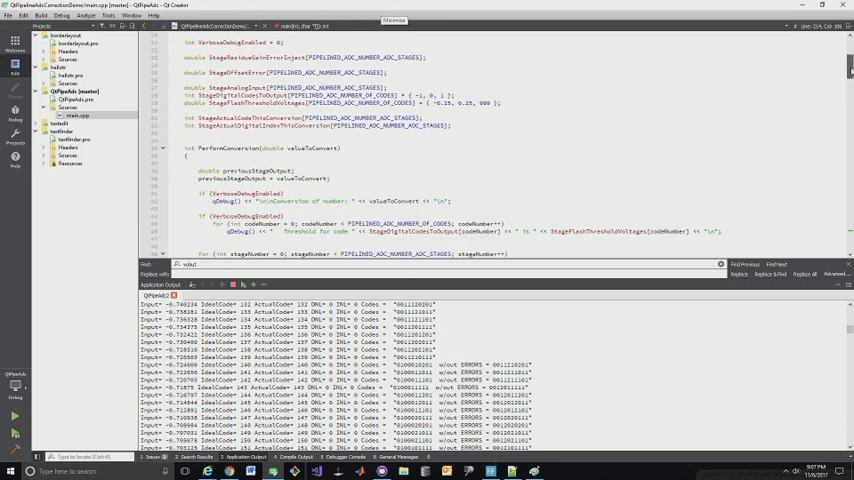
scroll(down, 3)
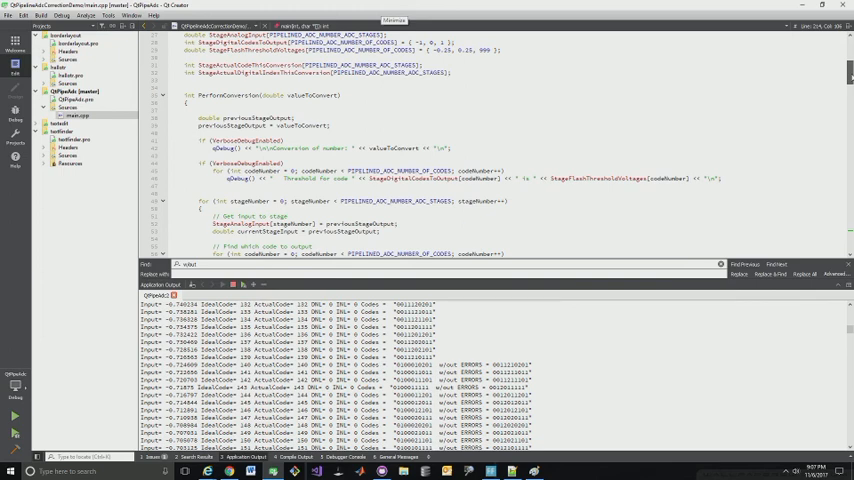
scroll(down, 3)
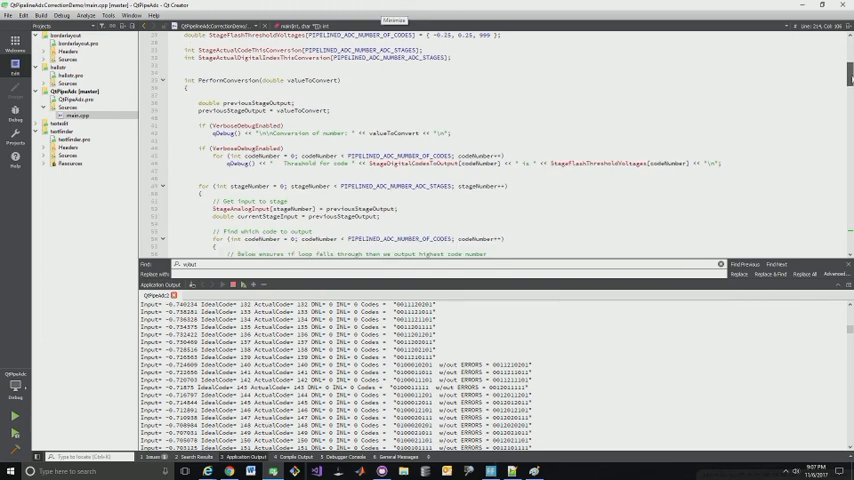
scroll(down, 3)
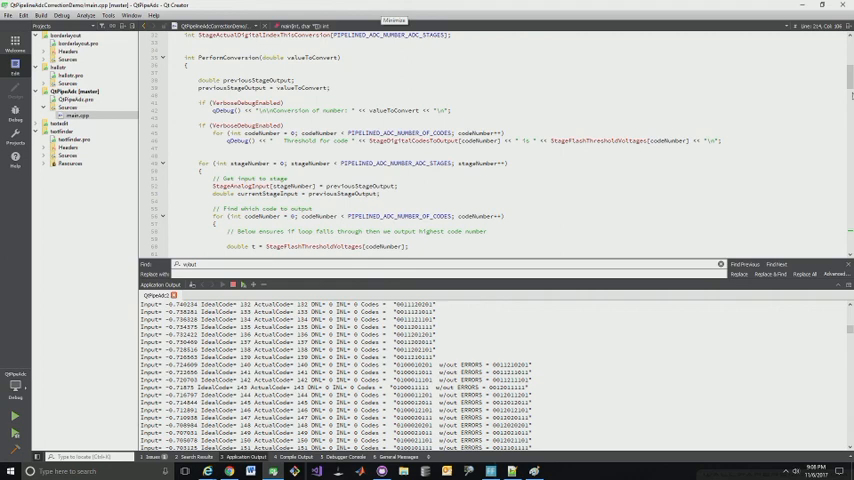
scroll(down, 3)
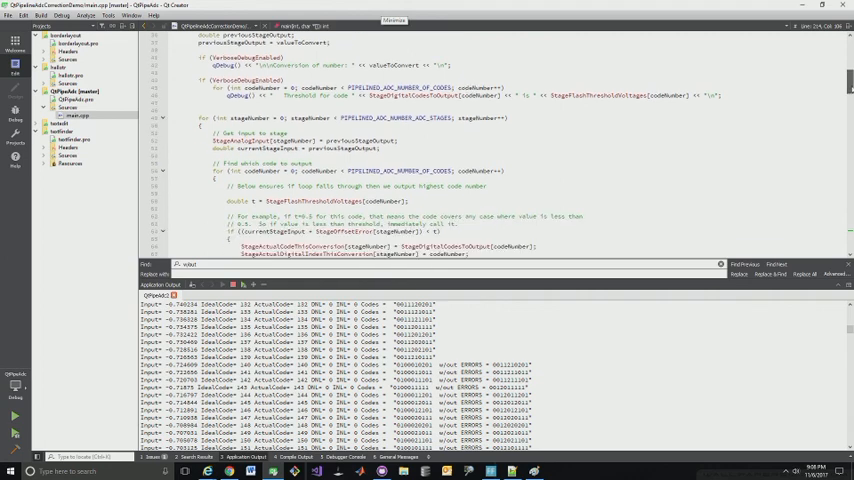
scroll(down, 3)
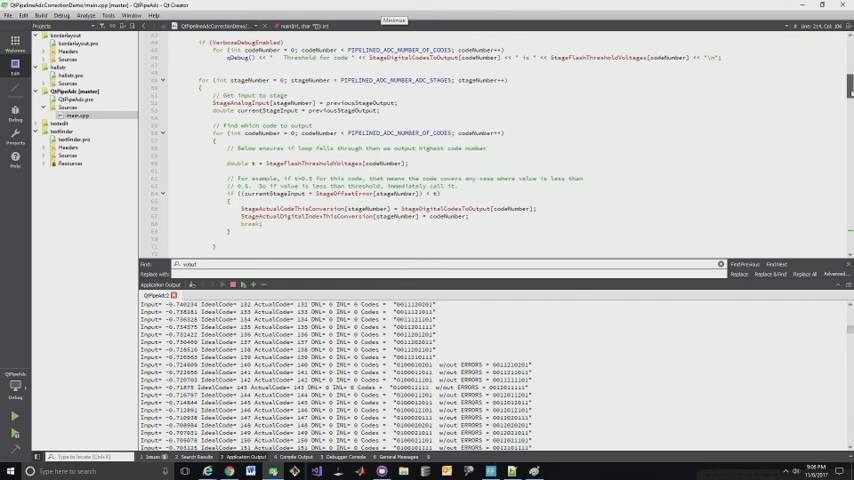
scroll(down, 3)
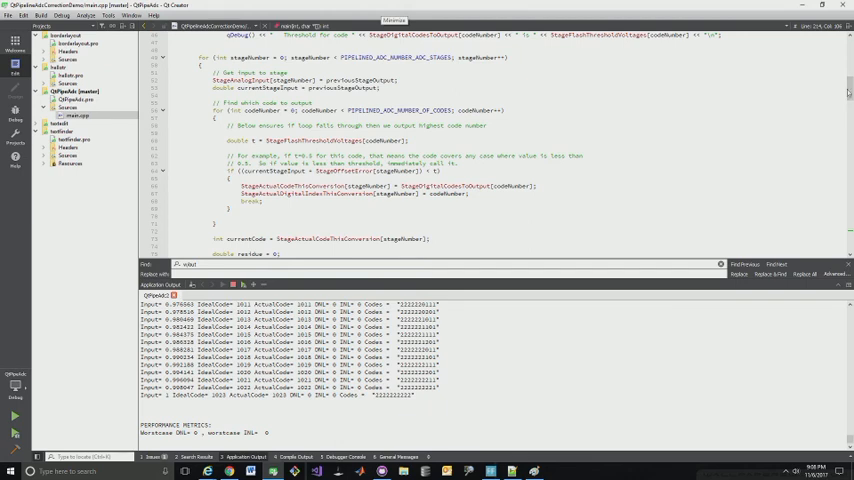
Scroll to main()'s Setup Ideal ADC block initialising stage gain and offset errors.
scroll(down, 3)
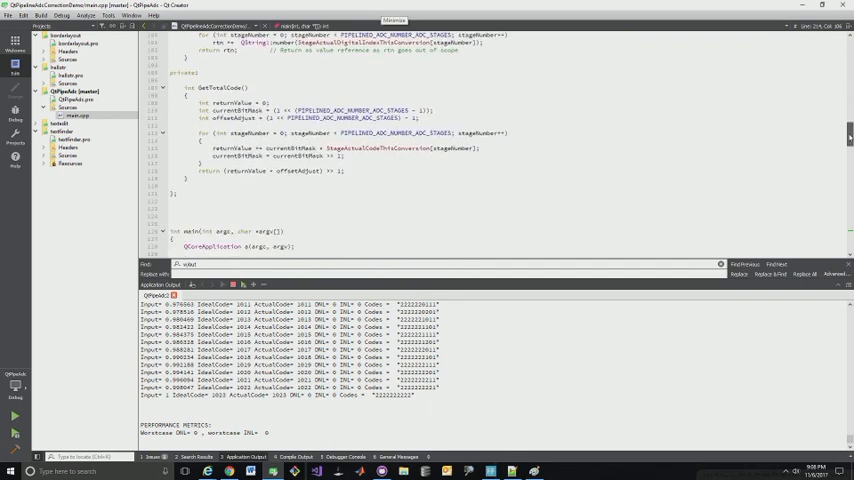
scroll(down, 3)
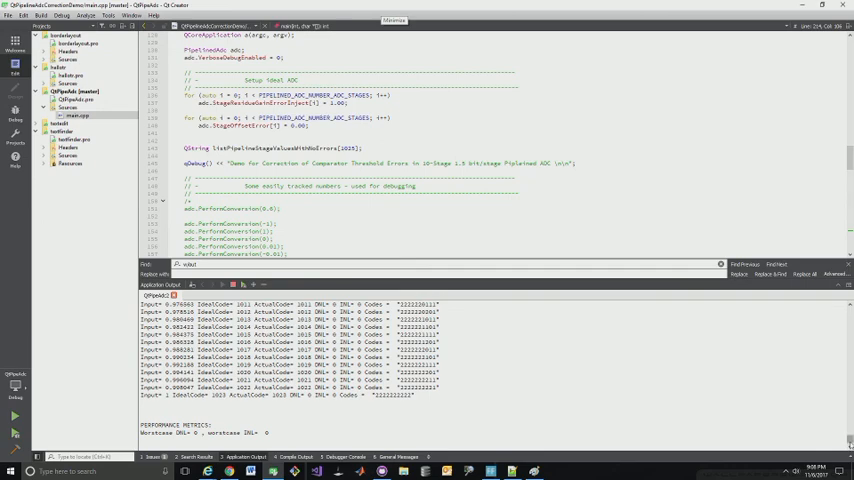
Scroll the Application Output to the earliest conversions, codes 4 through 23.
scroll(down, 3)
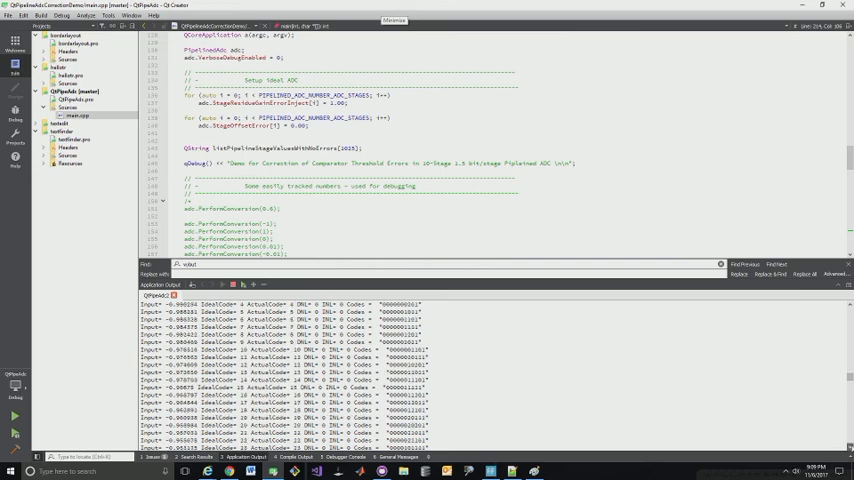
Scroll the output to codes 130–149, including the 'w/out ERRORS' entries from 140.
scroll(down, 3)
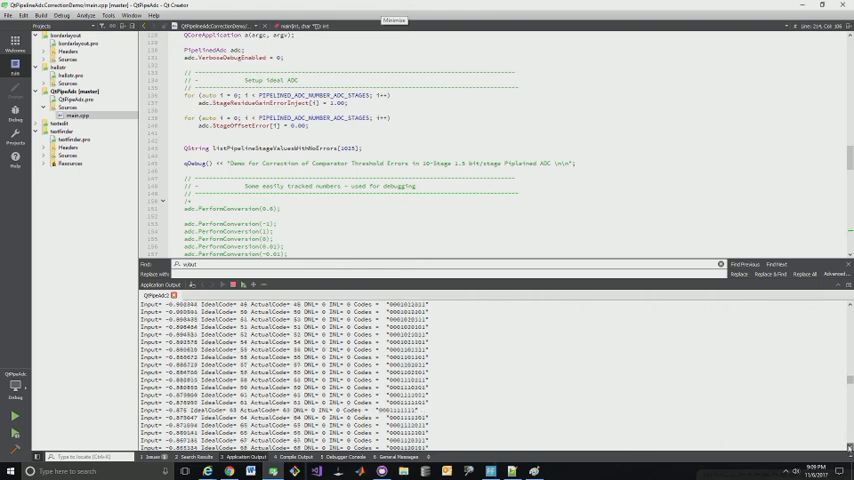
scroll(down, 3)
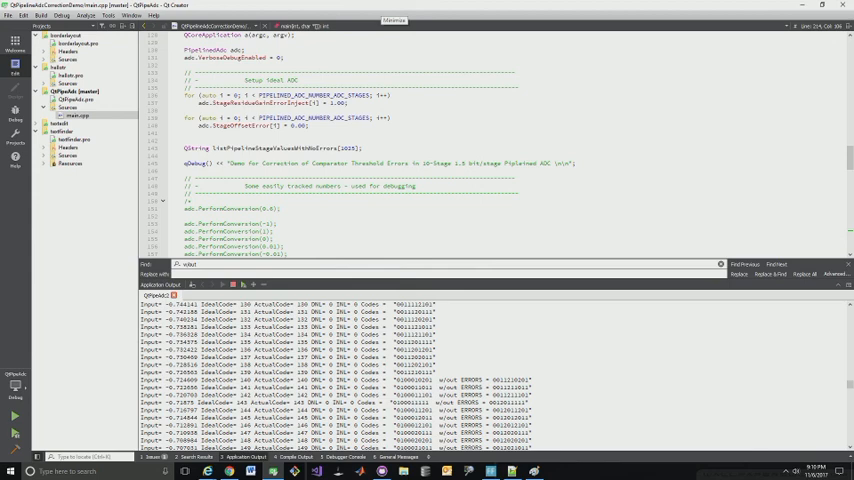
Scroll the output to codes 1011–1023 and the PERFORMANCE METRICS section.
scroll(down, 3)
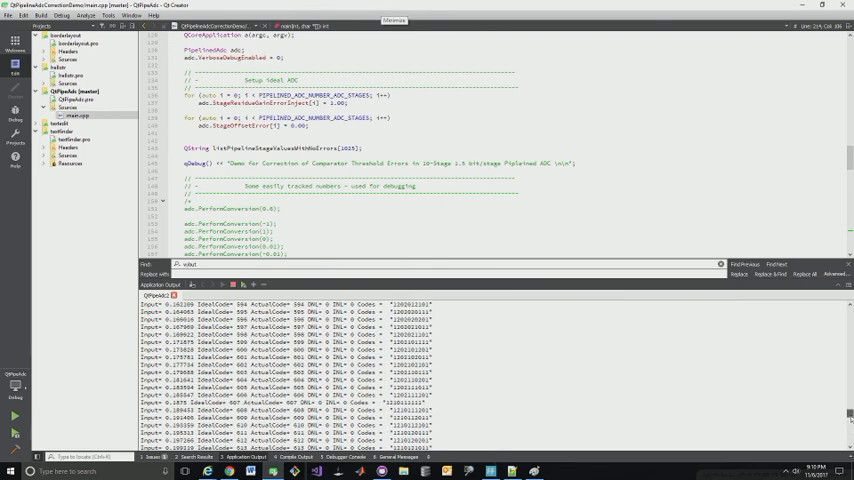
scroll(down, 3)
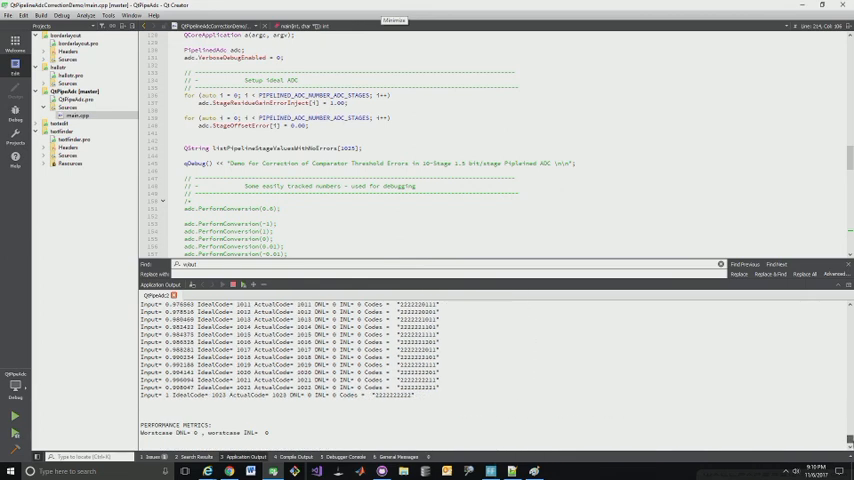